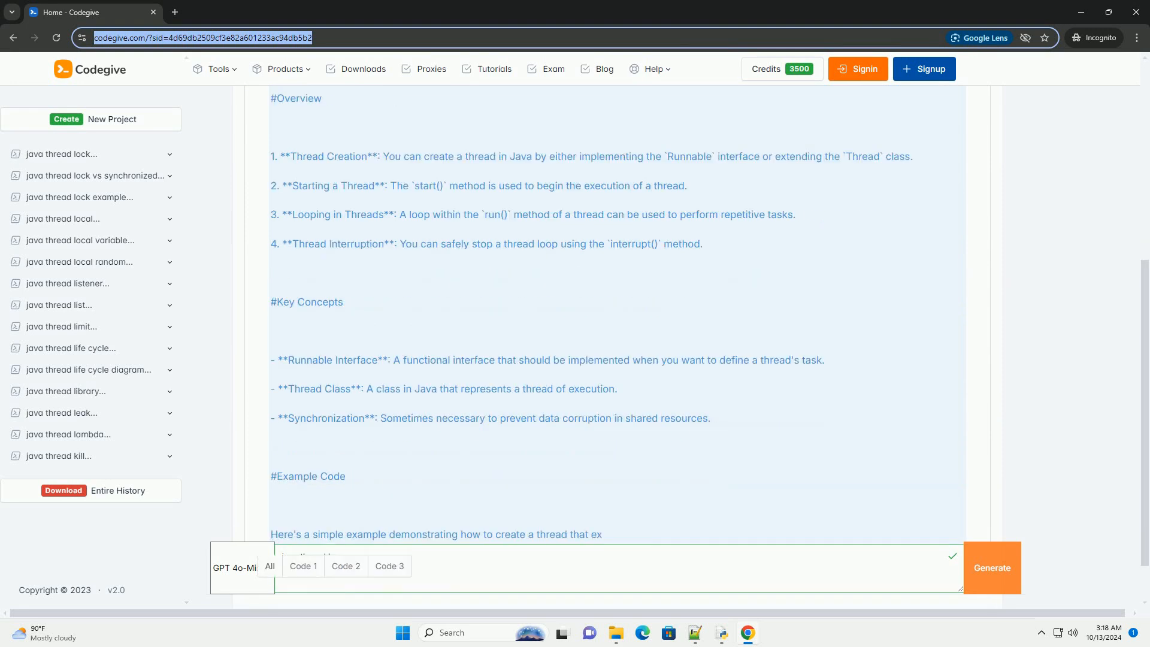
{"action": "scroll", "scroll_direction": "down", "scroll_amount": 3}
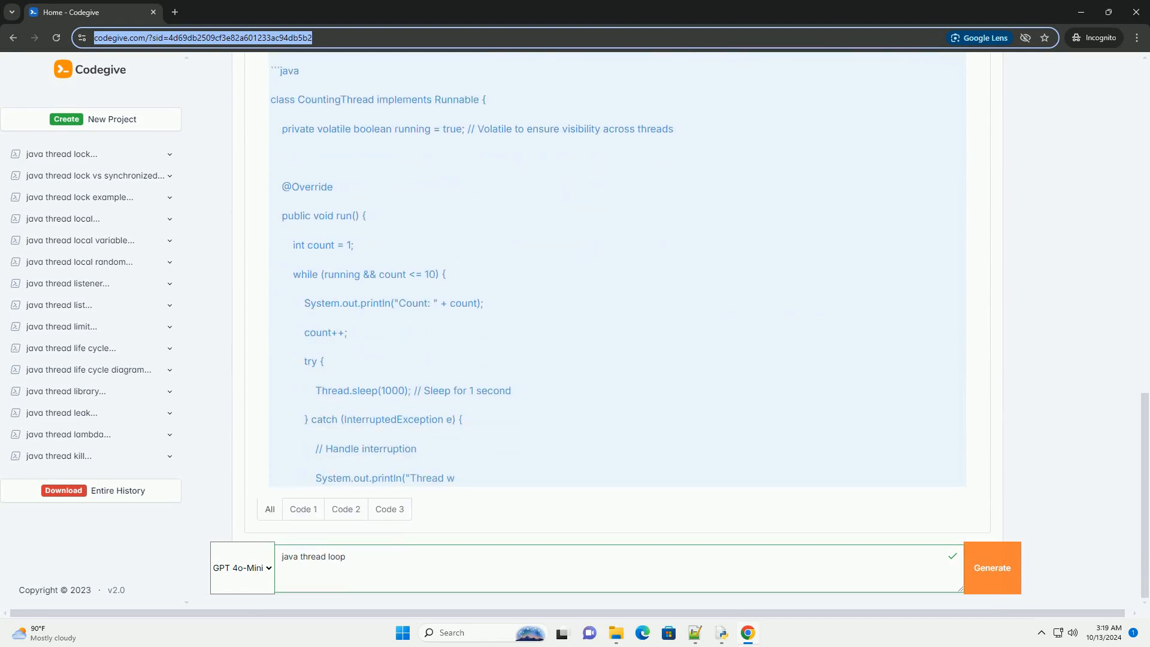
{"action": "scroll", "scroll_direction": "down", "scroll_amount": 3}
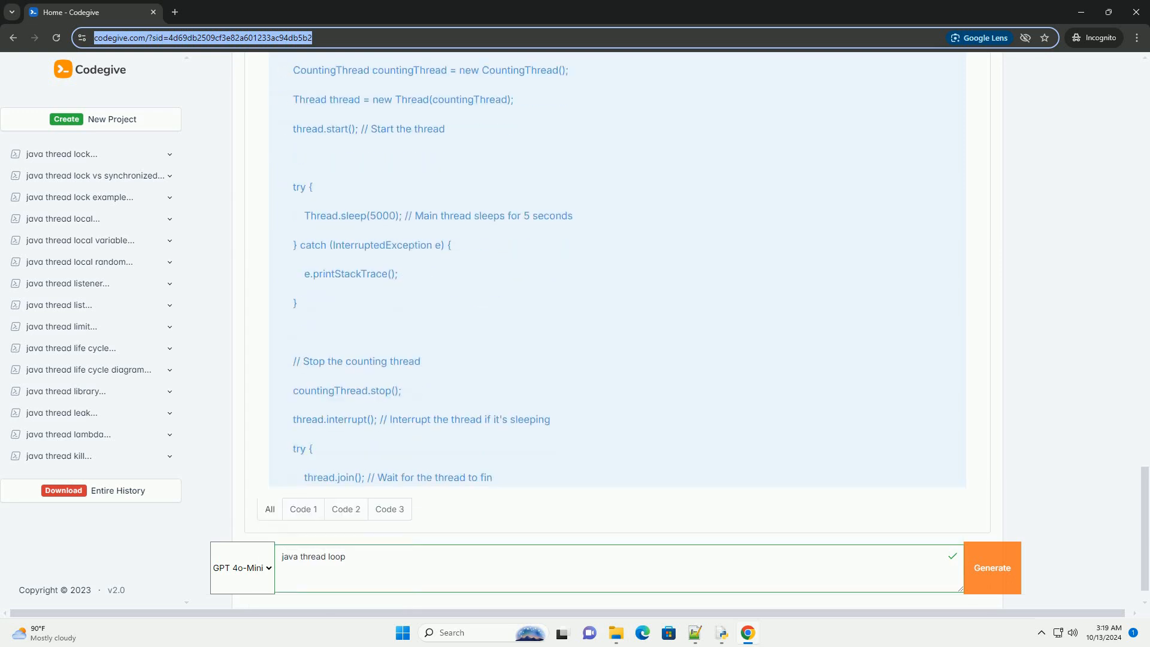
{"action": "scroll", "scroll_direction": "down", "scroll_amount": 3}
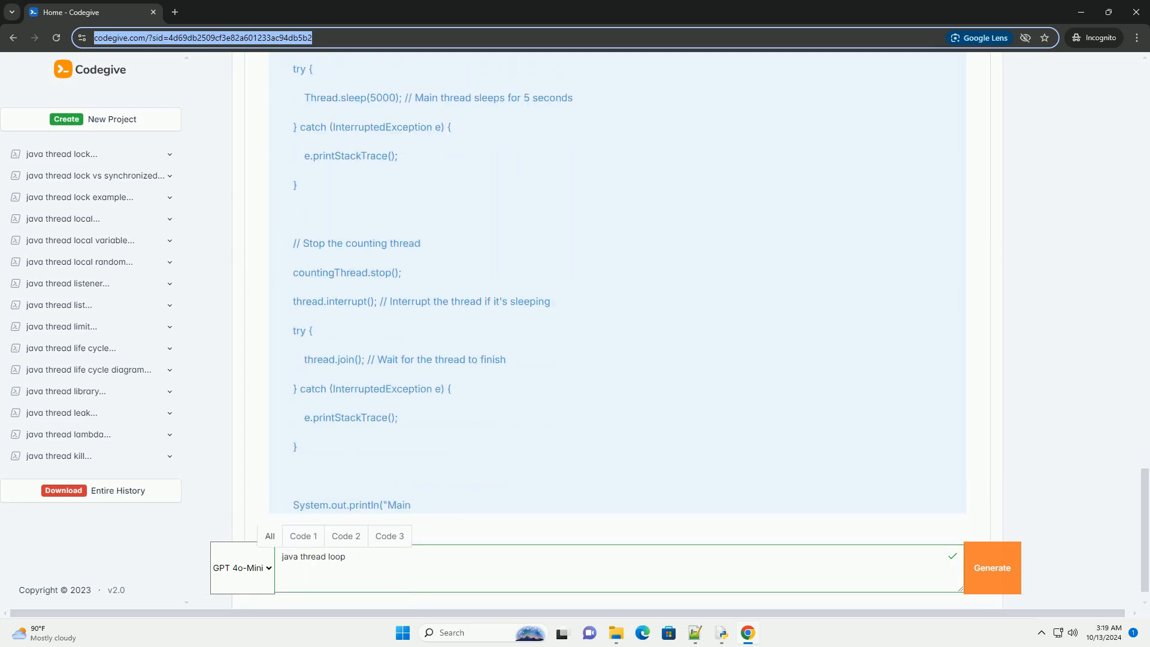
{"action": "scroll", "scroll_direction": "down", "scroll_amount": 3}
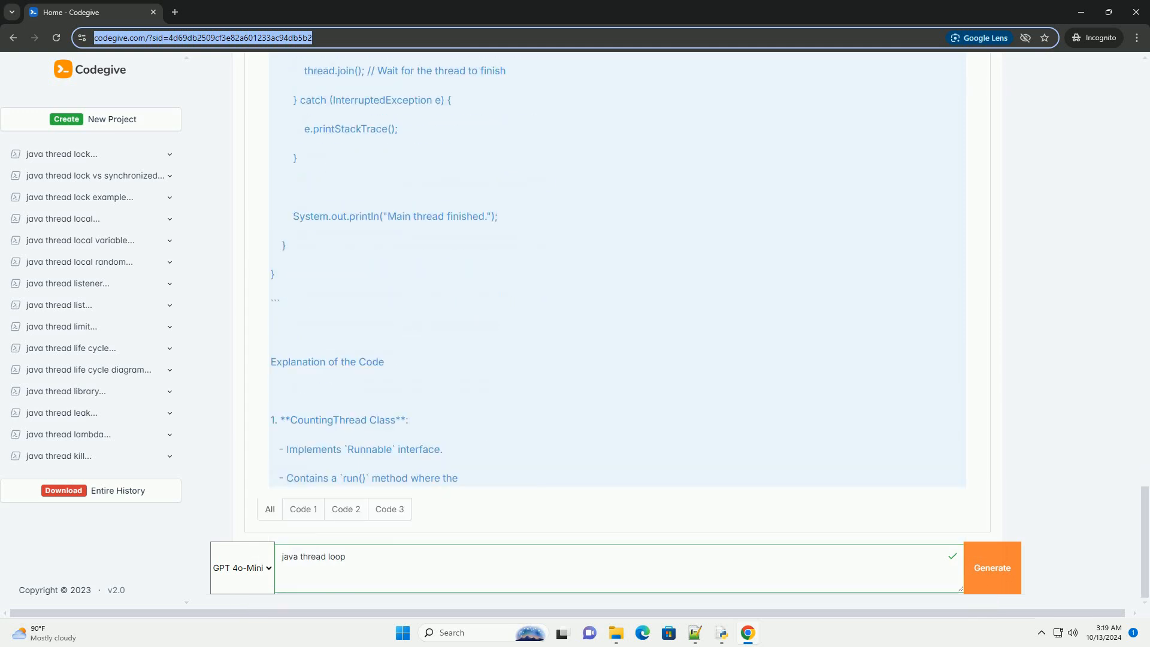
{"action": "scroll", "scroll_direction": "down", "scroll_amount": 3}
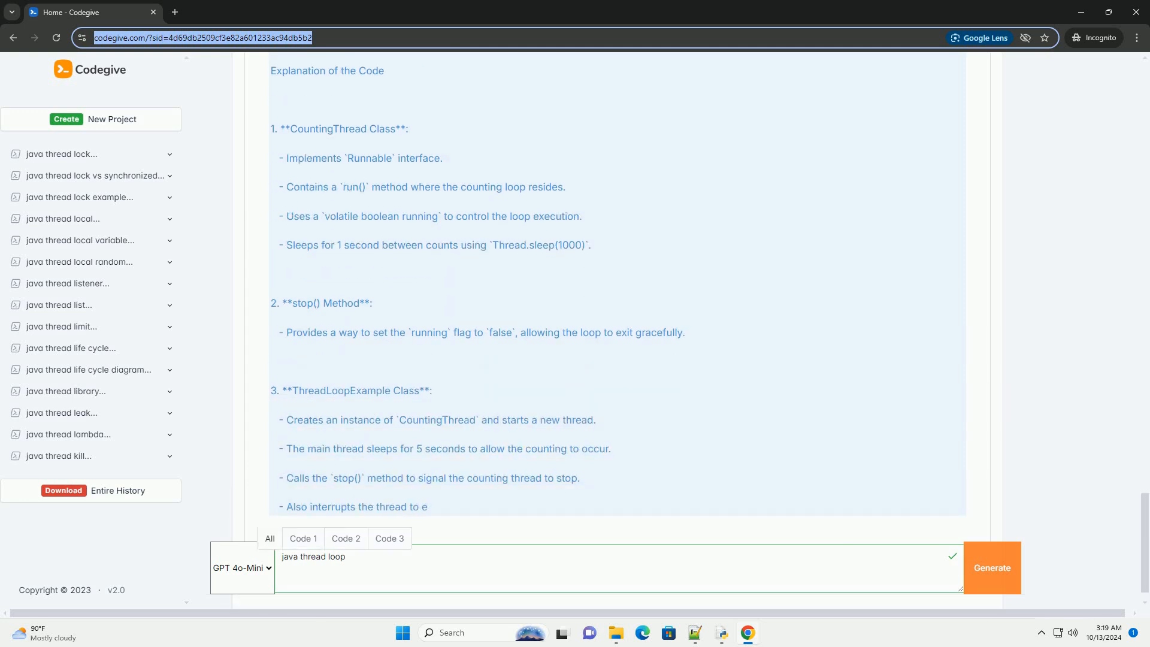
{"action": "scroll", "scroll_direction": "down", "scroll_amount": 3}
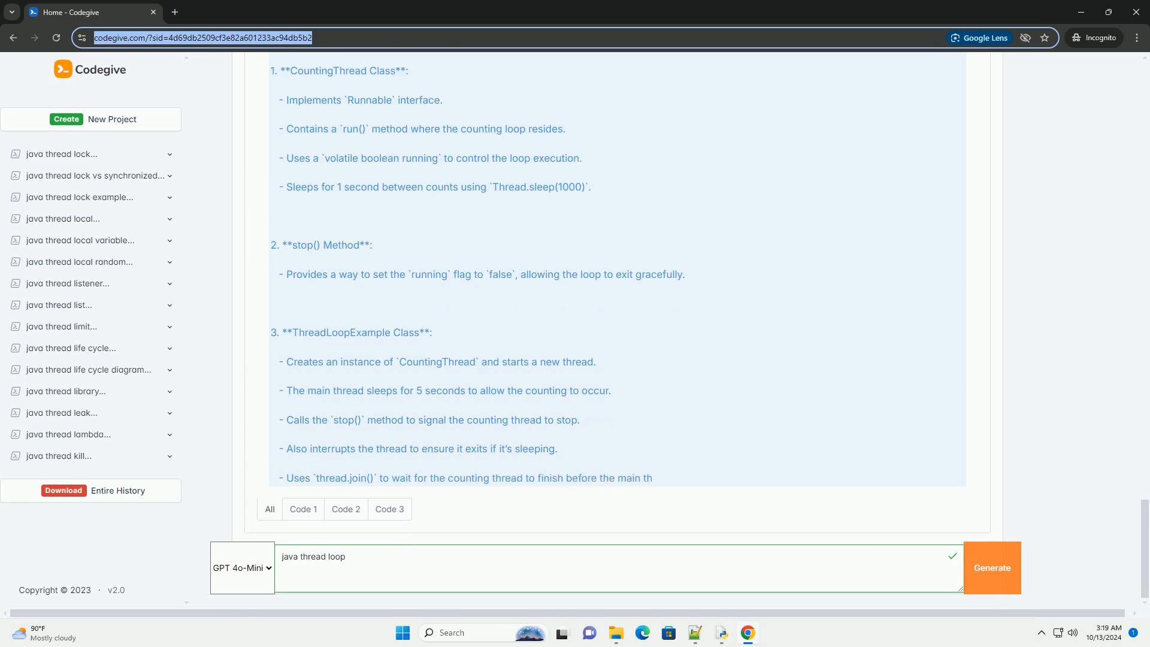
{"action": "scroll", "scroll_direction": "down", "scroll_amount": 3}
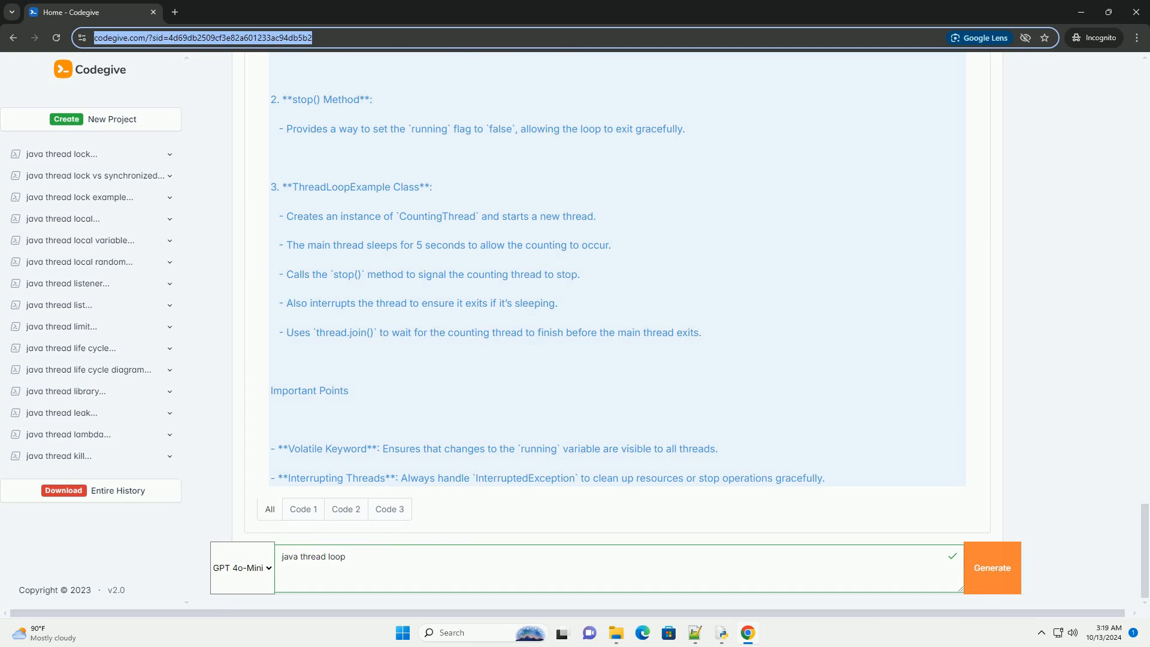
{"action": "scroll", "scroll_direction": "down", "scroll_amount": 3}
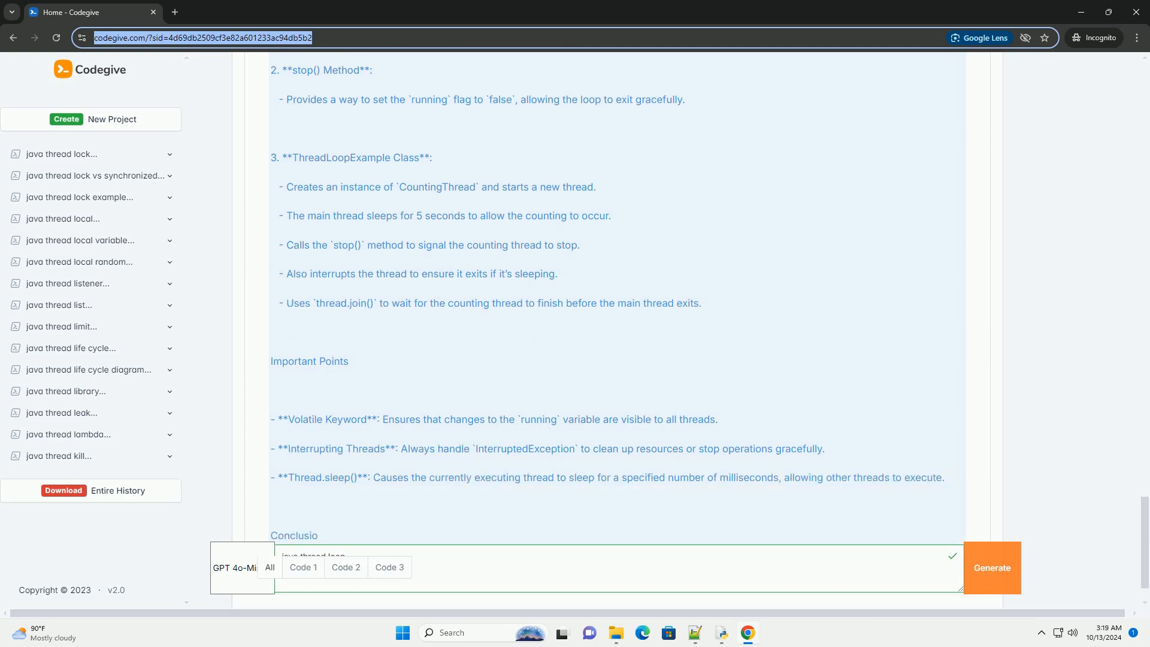
{"action": "scroll", "scroll_direction": "down", "scroll_amount": 3}
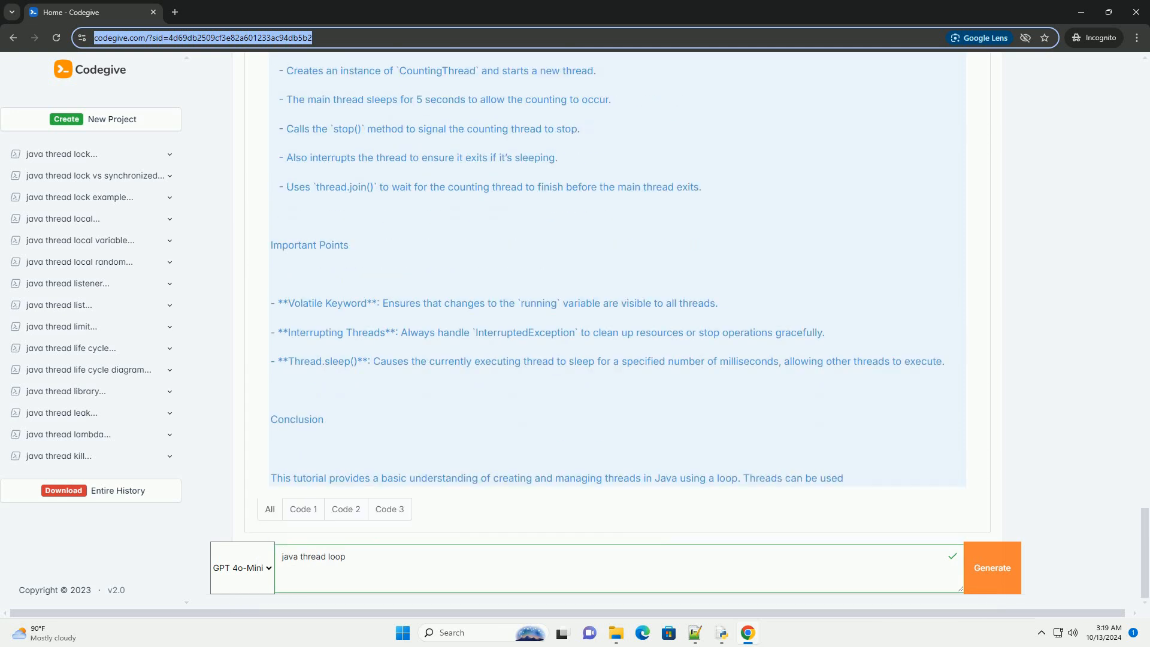